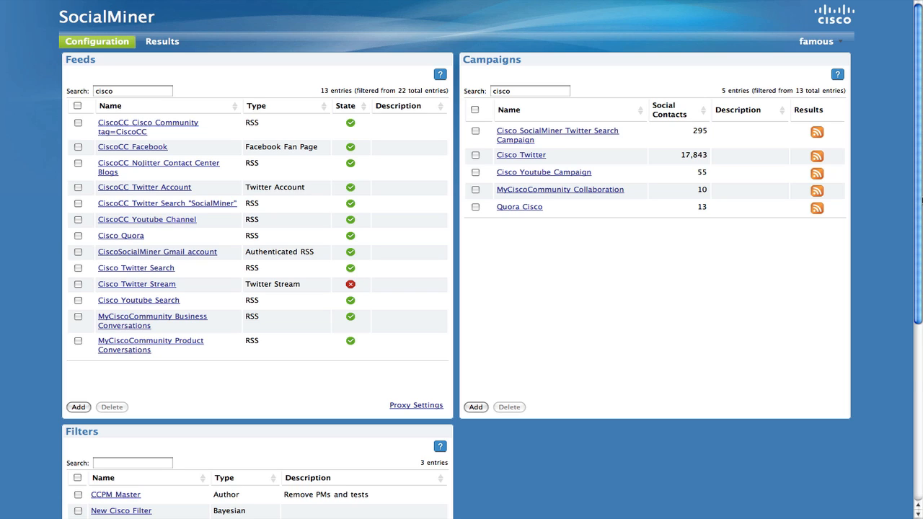
mouse_move(680, 161)
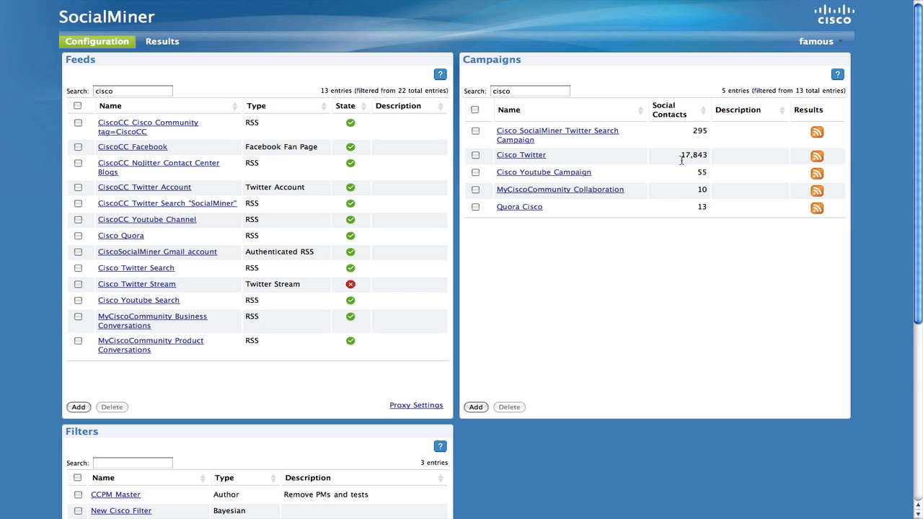
mouse_move(697, 258)
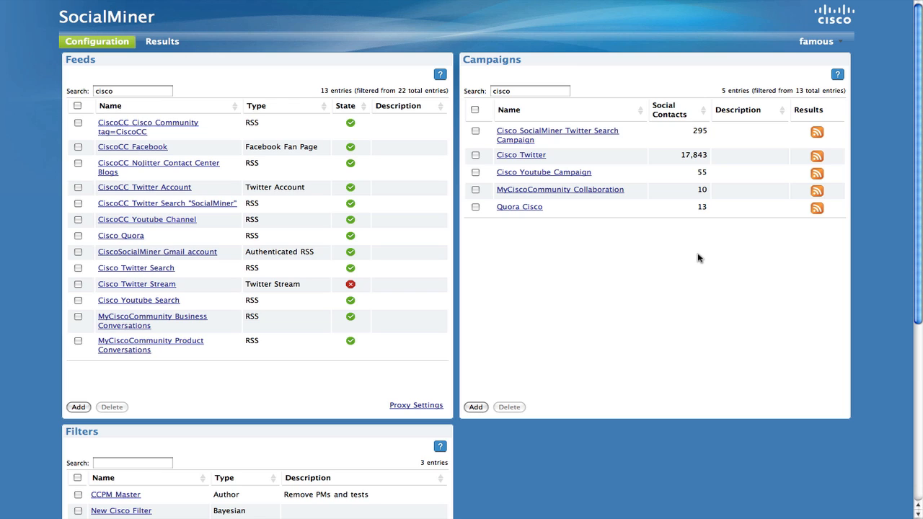
Start a new campaign, move the three Cisco feeds to Selected and name it 'Cisco Campaign'.
click(476, 406)
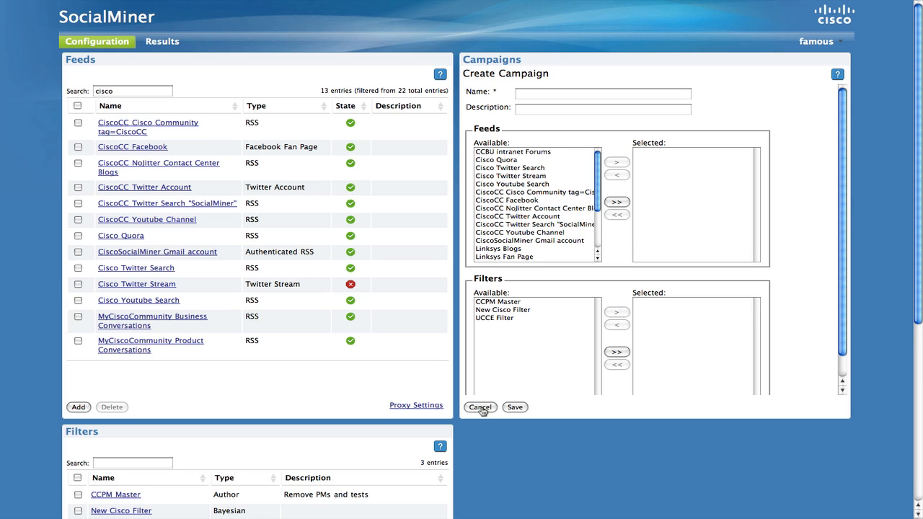
click(510, 167)
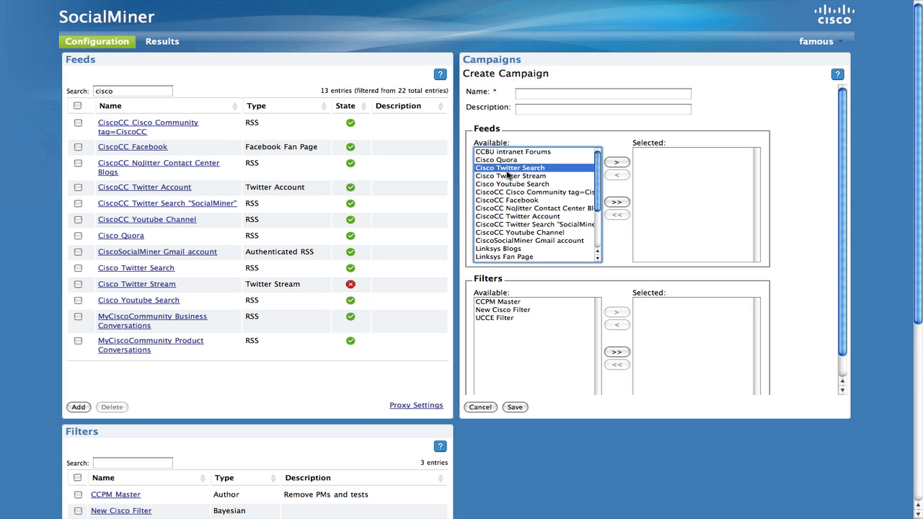
click(511, 185)
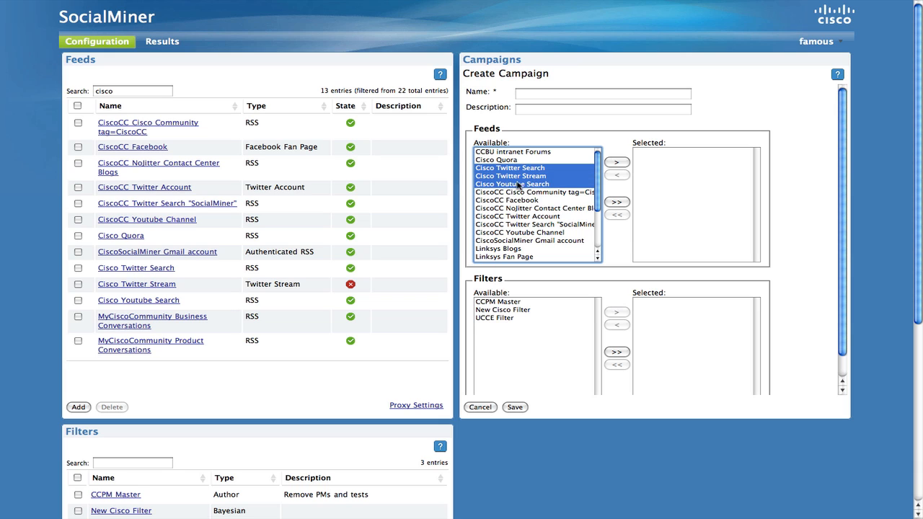
click(616, 161)
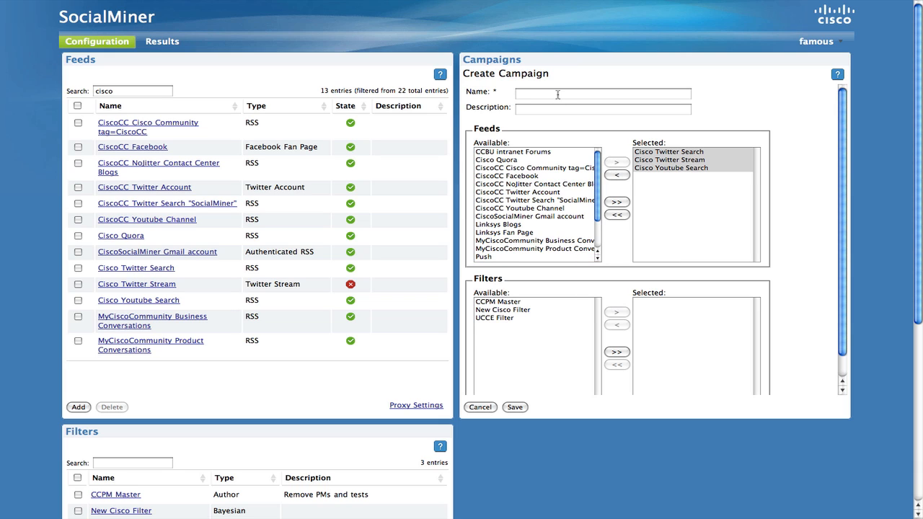
text(Cisc)
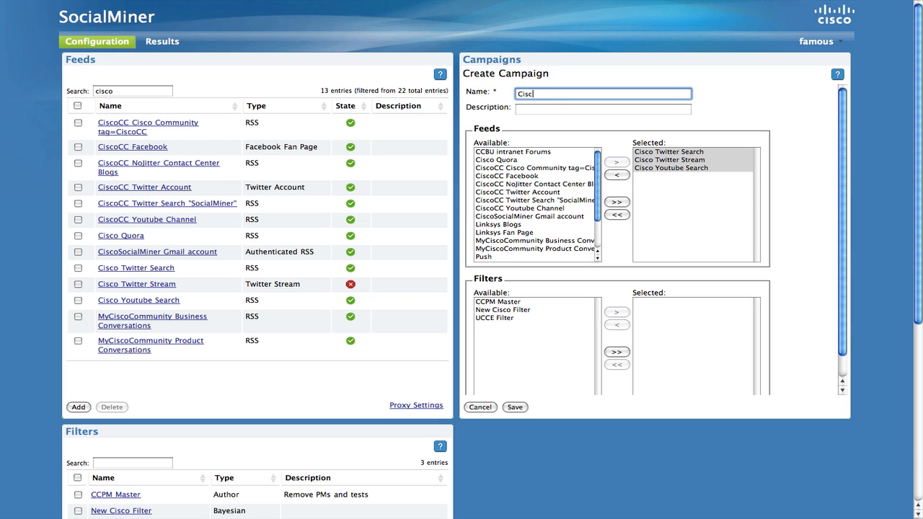
text(o Campaign)
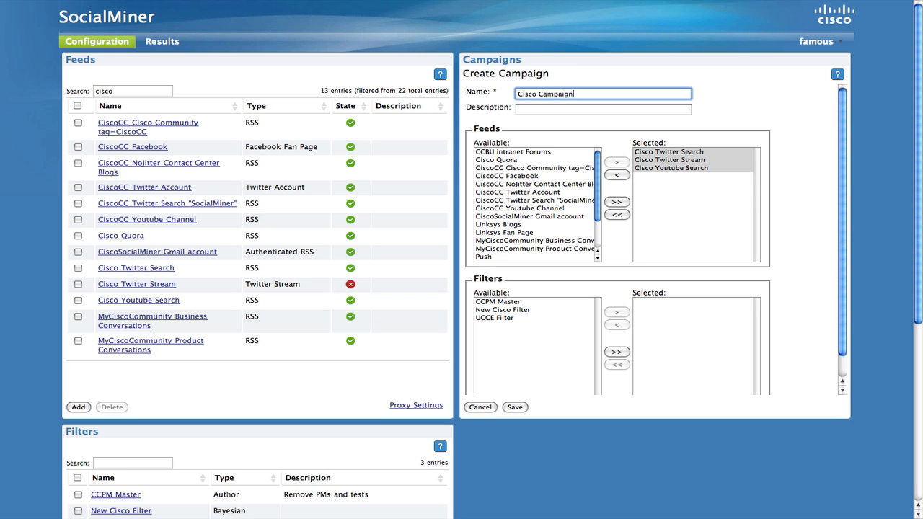
mouse_move(559, 143)
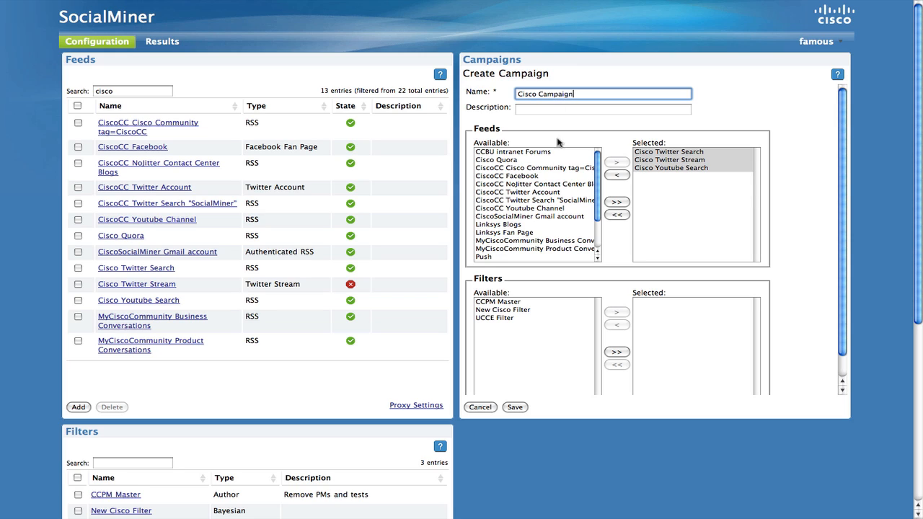
mouse_move(522, 404)
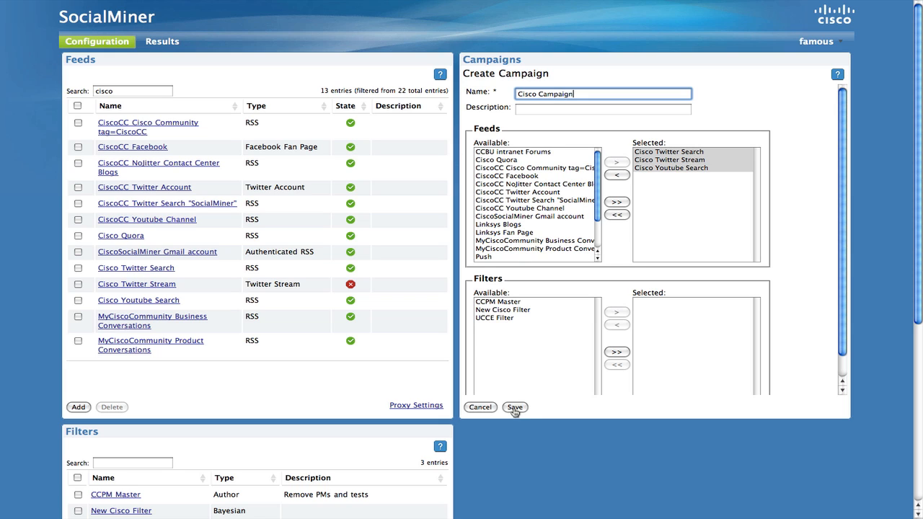
Save the campaign so Cisco Campaign shows in the list with 'Successfully saved'.
click(515, 406)
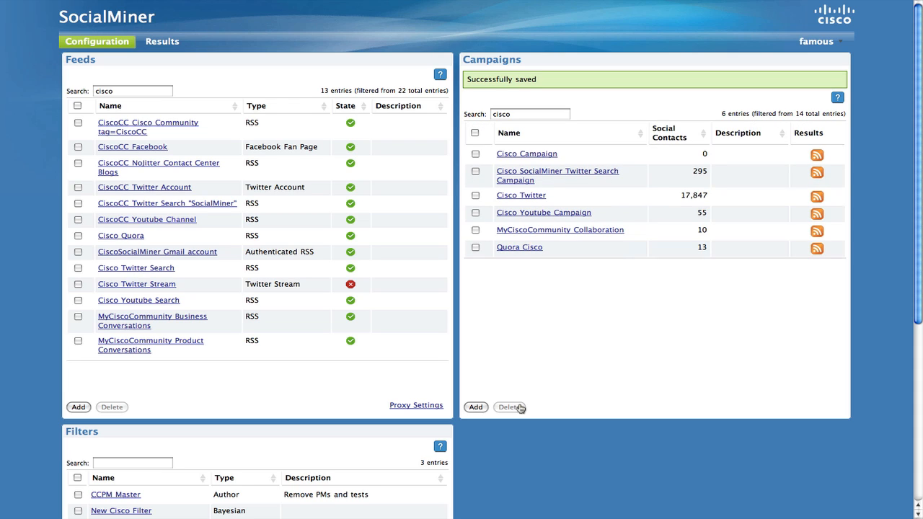
mouse_move(671, 140)
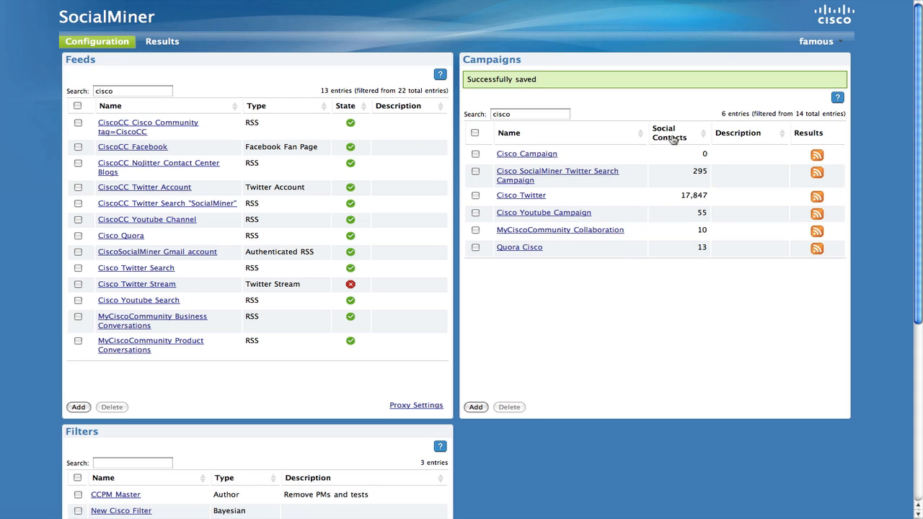